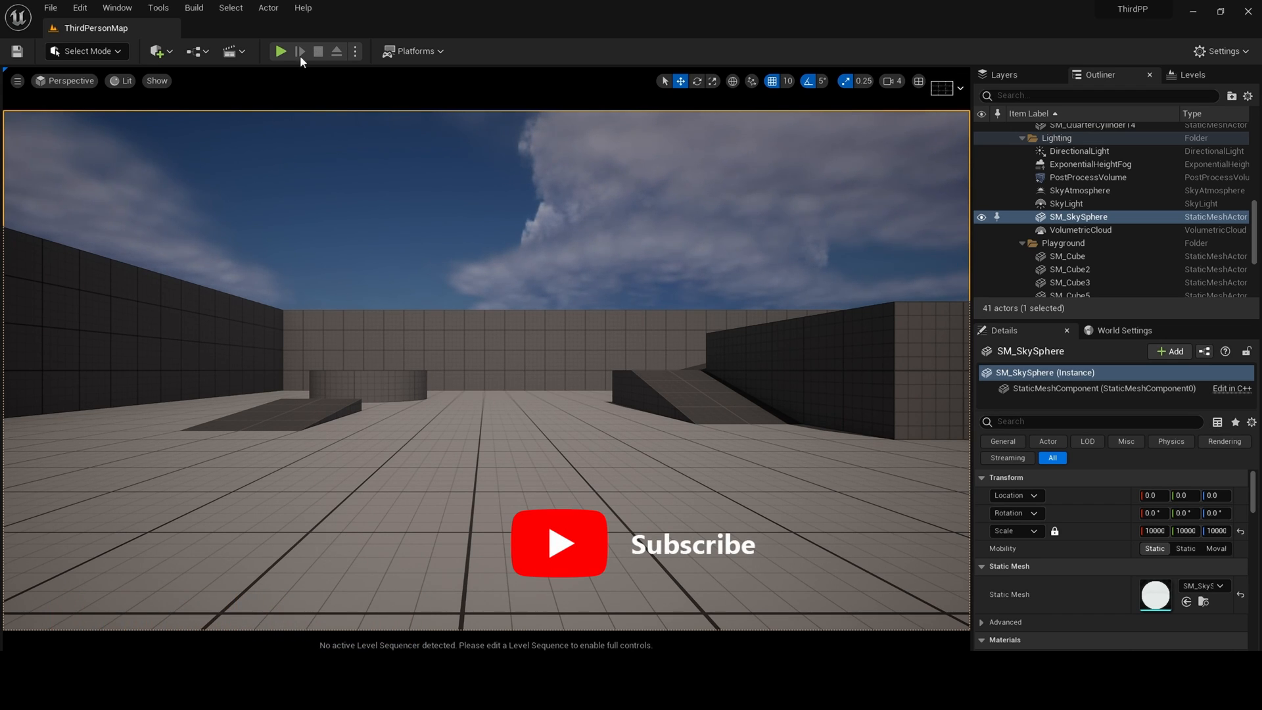
- Play-test the ThirdPersonMap level briefly, then stop the session
{"action": "left_click", "coordinate": [282, 51]}
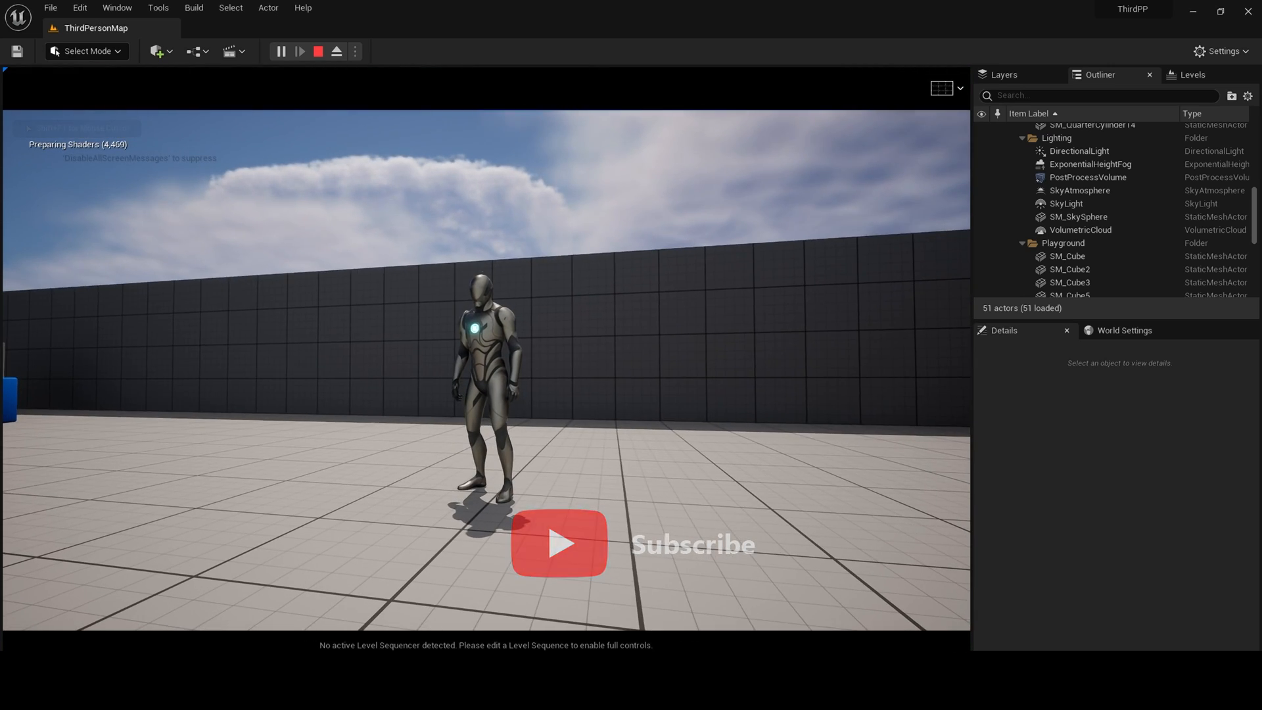
{"action": "left_click", "coordinate": [1076, 216]}
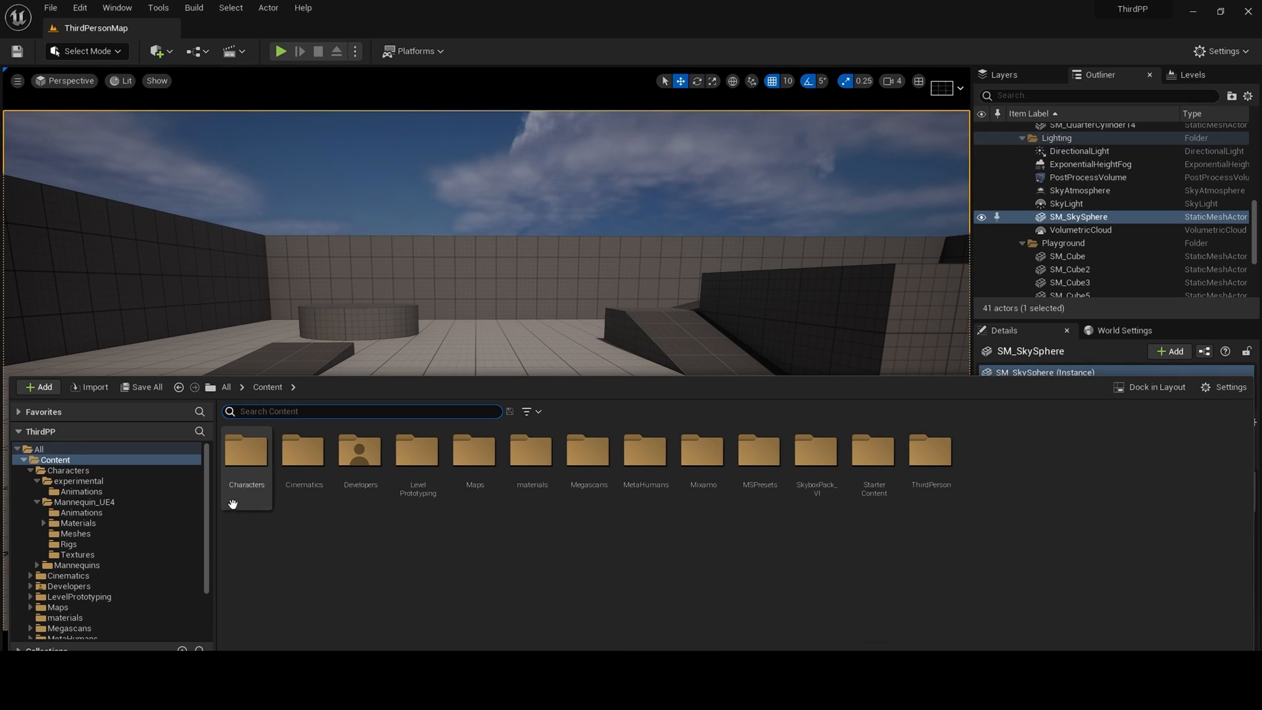
- Open RTG_UE4Manny_UE5Manny from Characters > Mannequin_UE4 > Rigs
{"action": "double_click", "coordinate": [246, 448]}
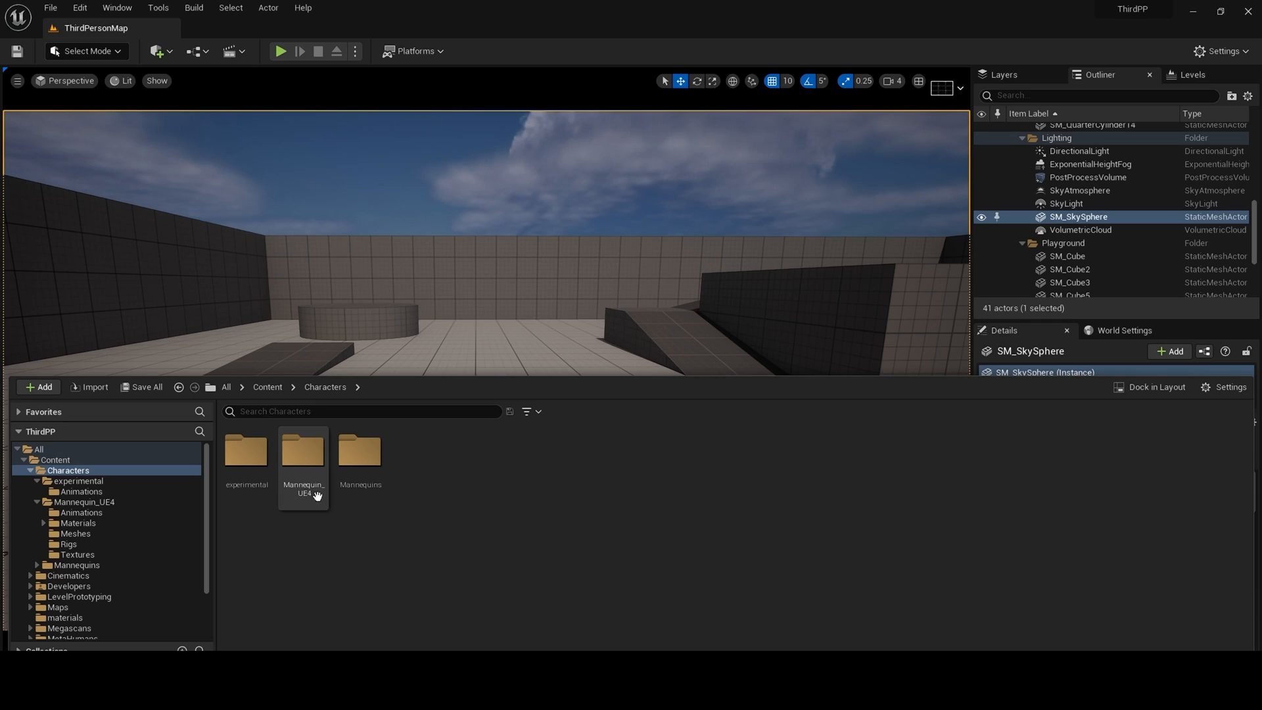
{"action": "double_click", "coordinate": [303, 450]}
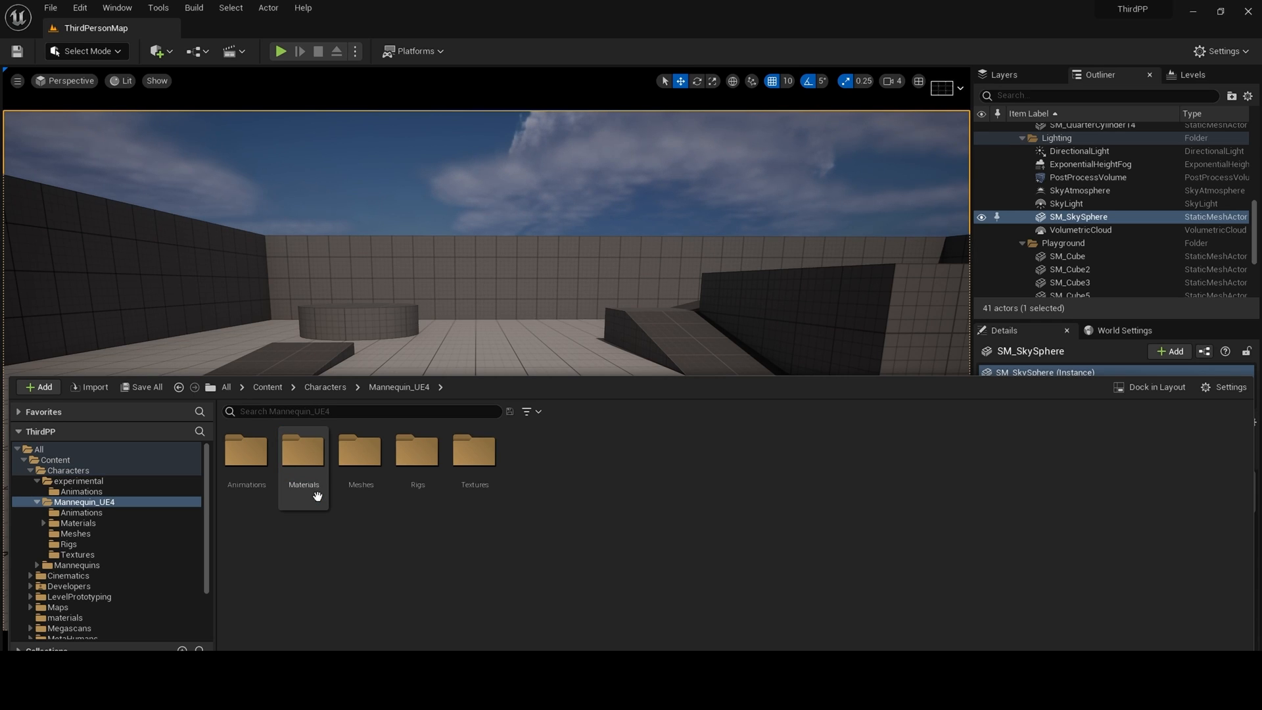
{"action": "left_click", "coordinate": [67, 544]}
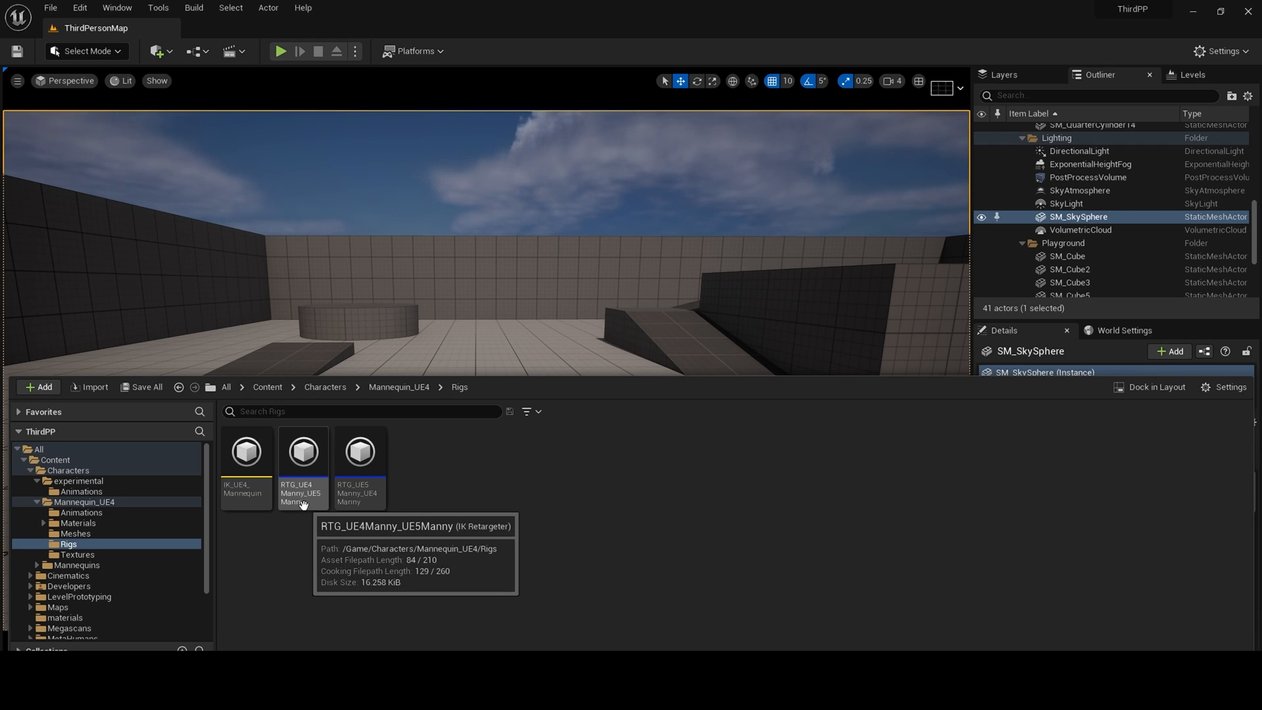
{"action": "double_click", "coordinate": [302, 451]}
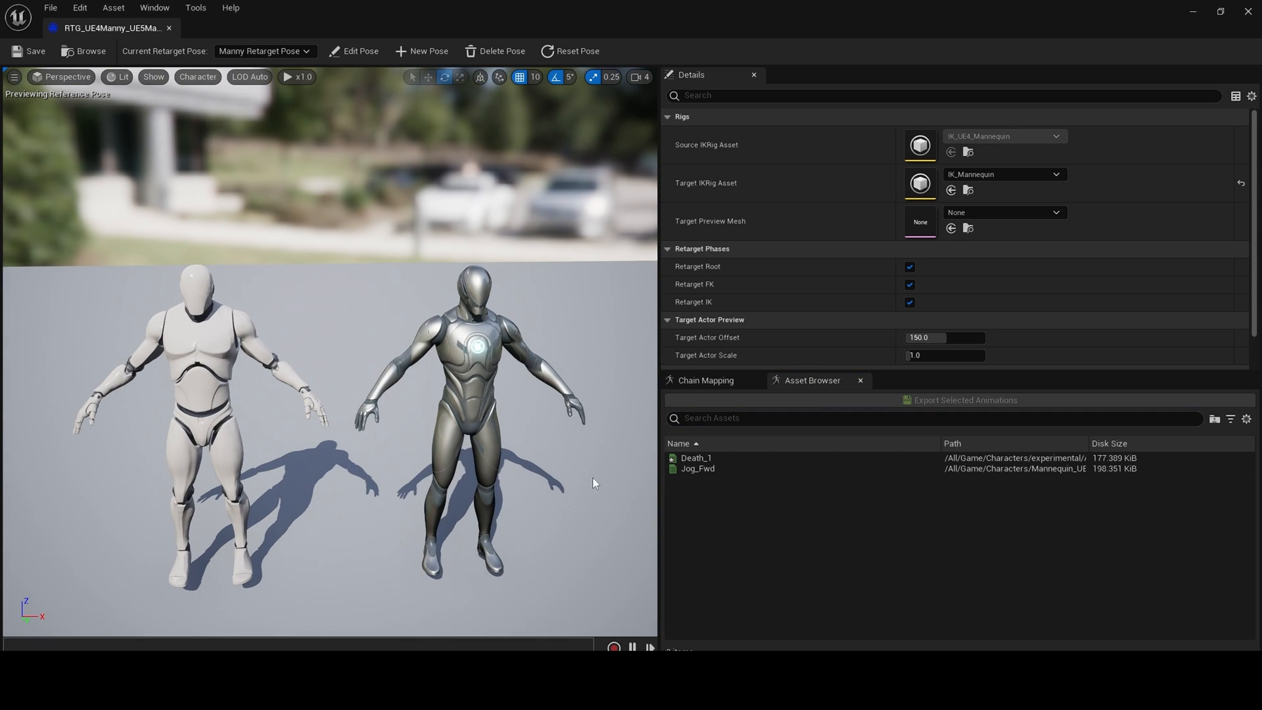
{"action": "mouse_move", "coordinate": [694, 457]}
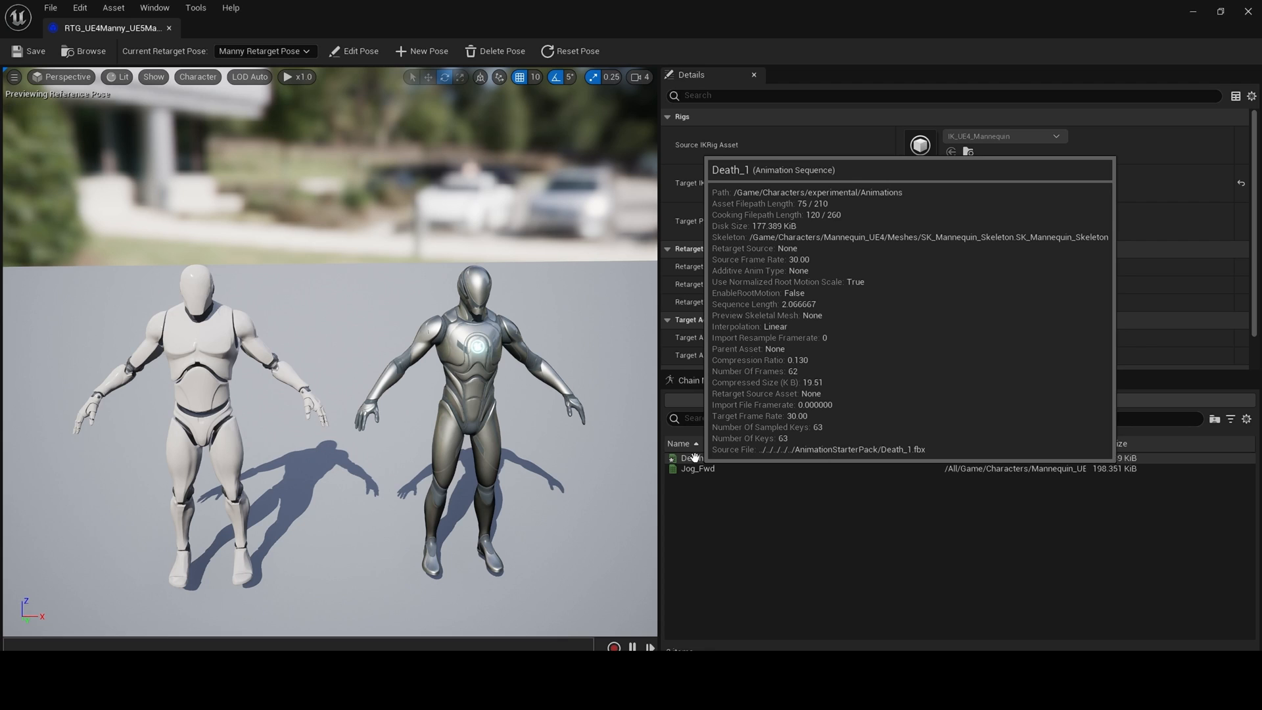
- Preview Death_1 and export it retargeted into Characters/experimental/Animations
{"action": "double_click", "coordinate": [695, 458]}
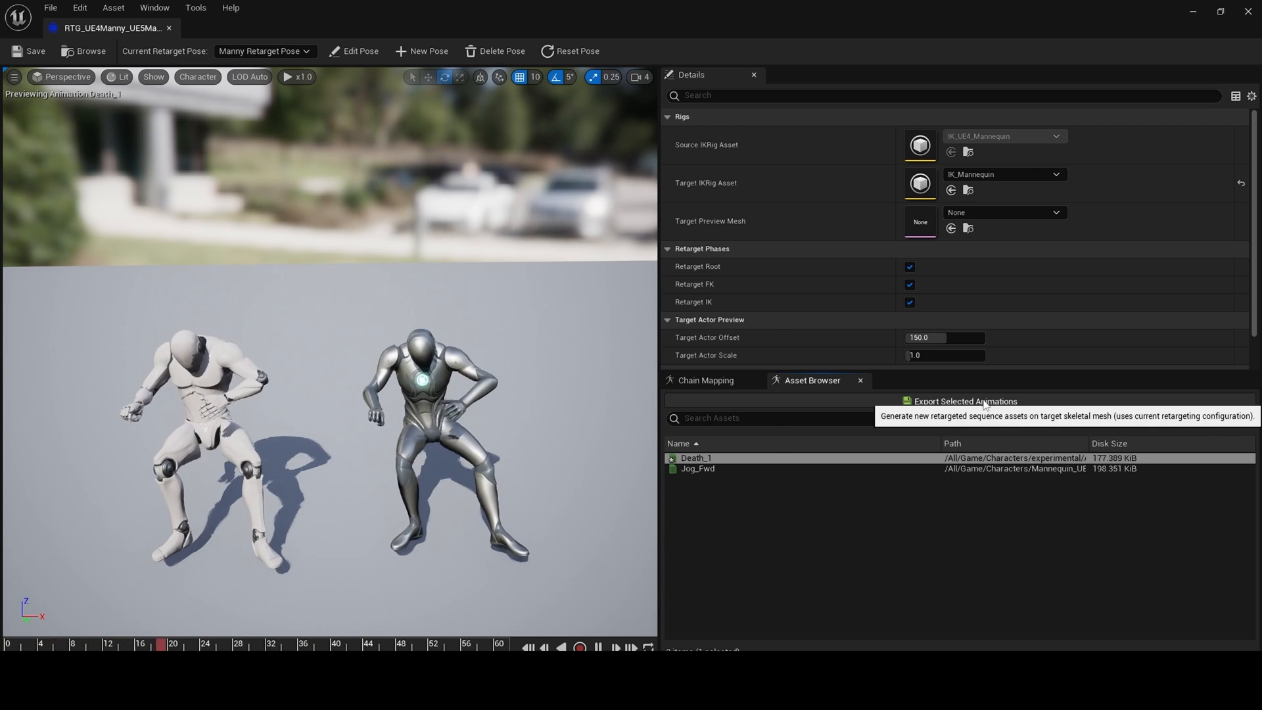
{"action": "left_click", "coordinate": [965, 401]}
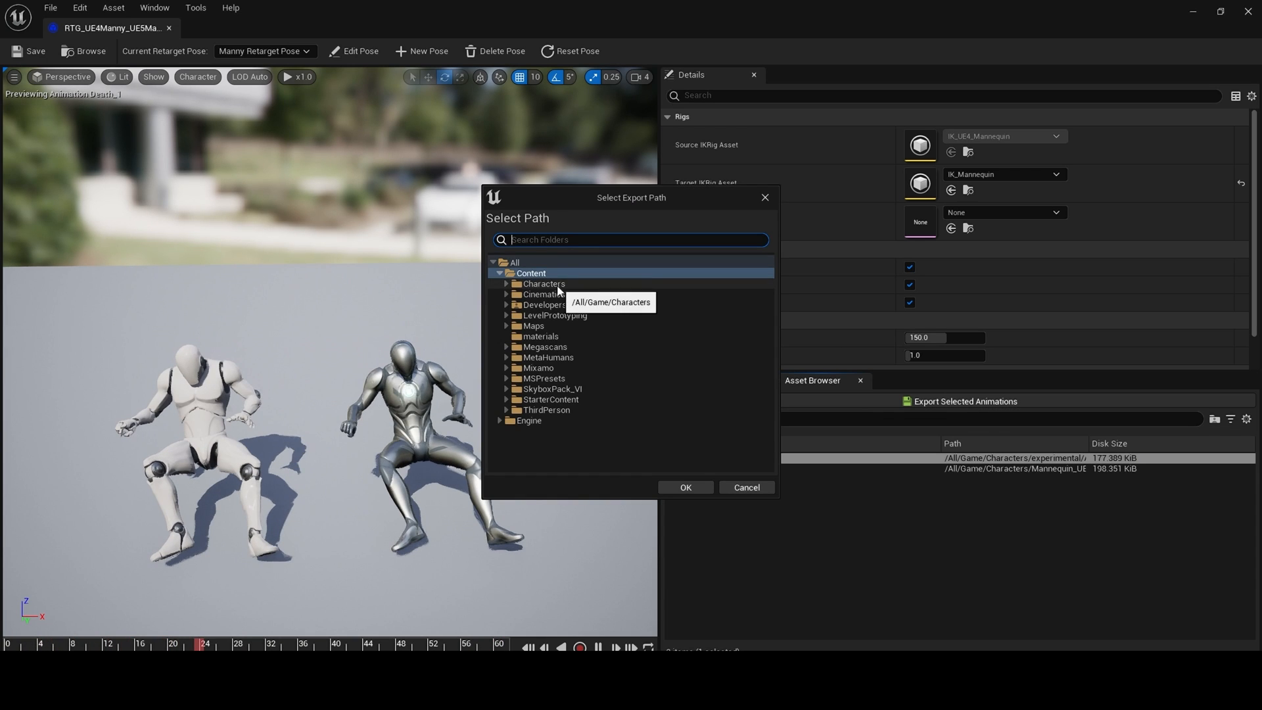
{"action": "left_click", "coordinate": [507, 284]}
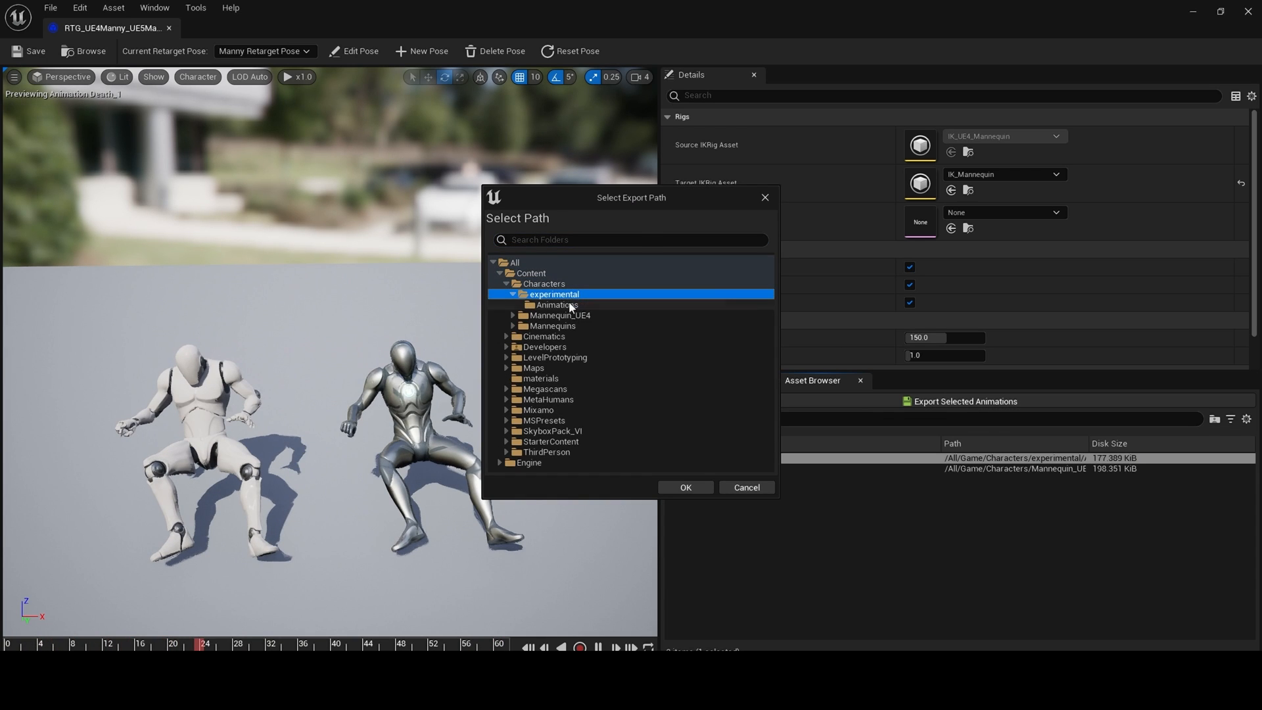
{"action": "left_click", "coordinate": [555, 304]}
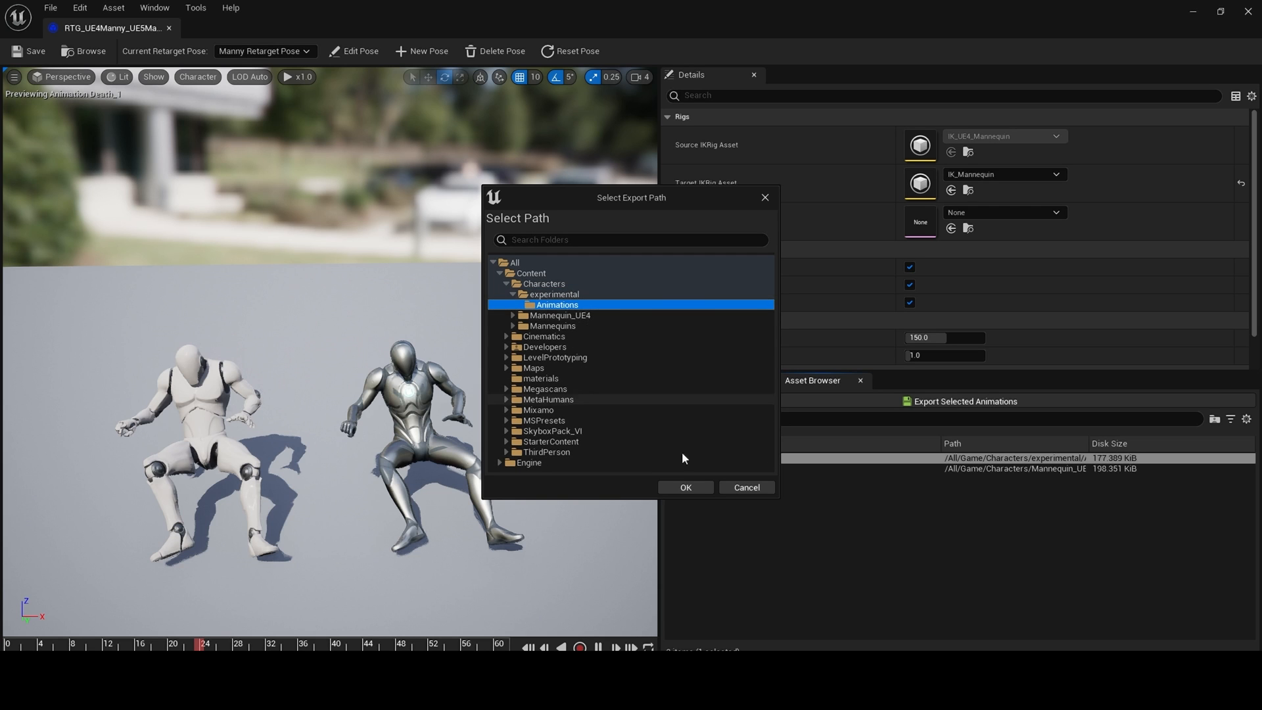
{"action": "left_click", "coordinate": [684, 486]}
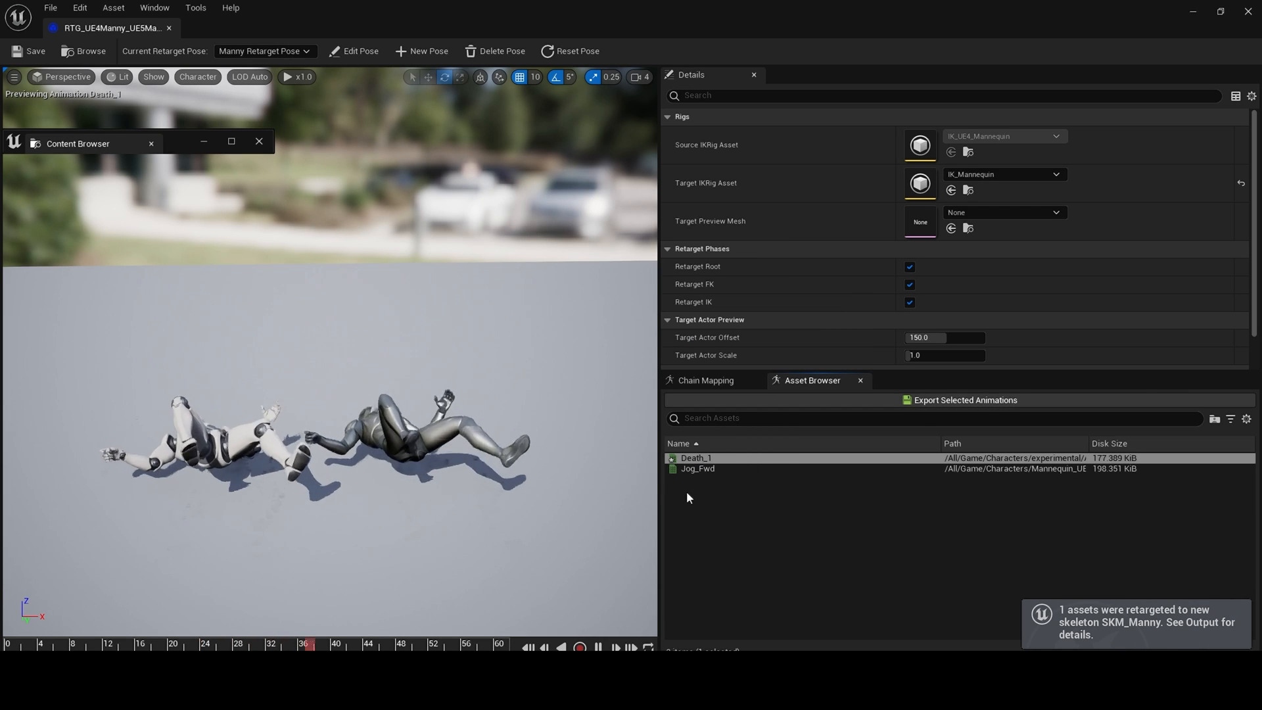
- Browse to Characters > experimental > Animations and check the exported Death_1 asset
{"action": "left_click", "coordinate": [259, 141]}
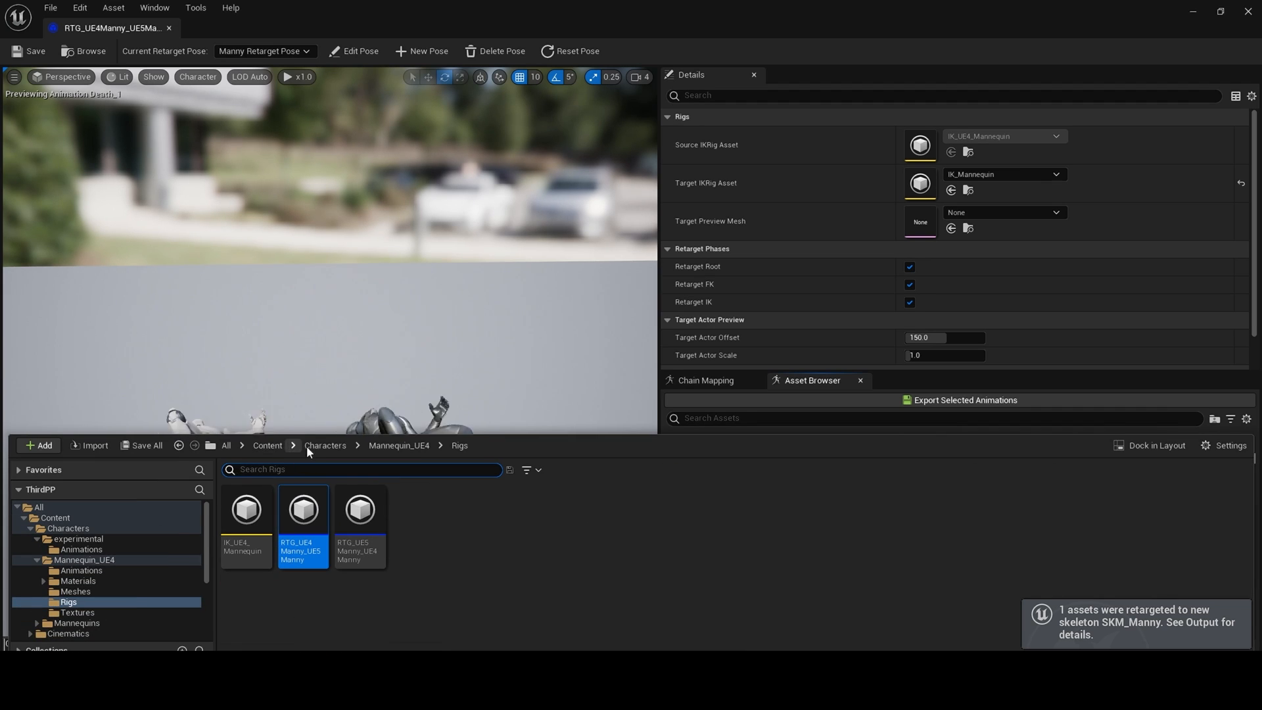
{"action": "left_click", "coordinate": [78, 539]}
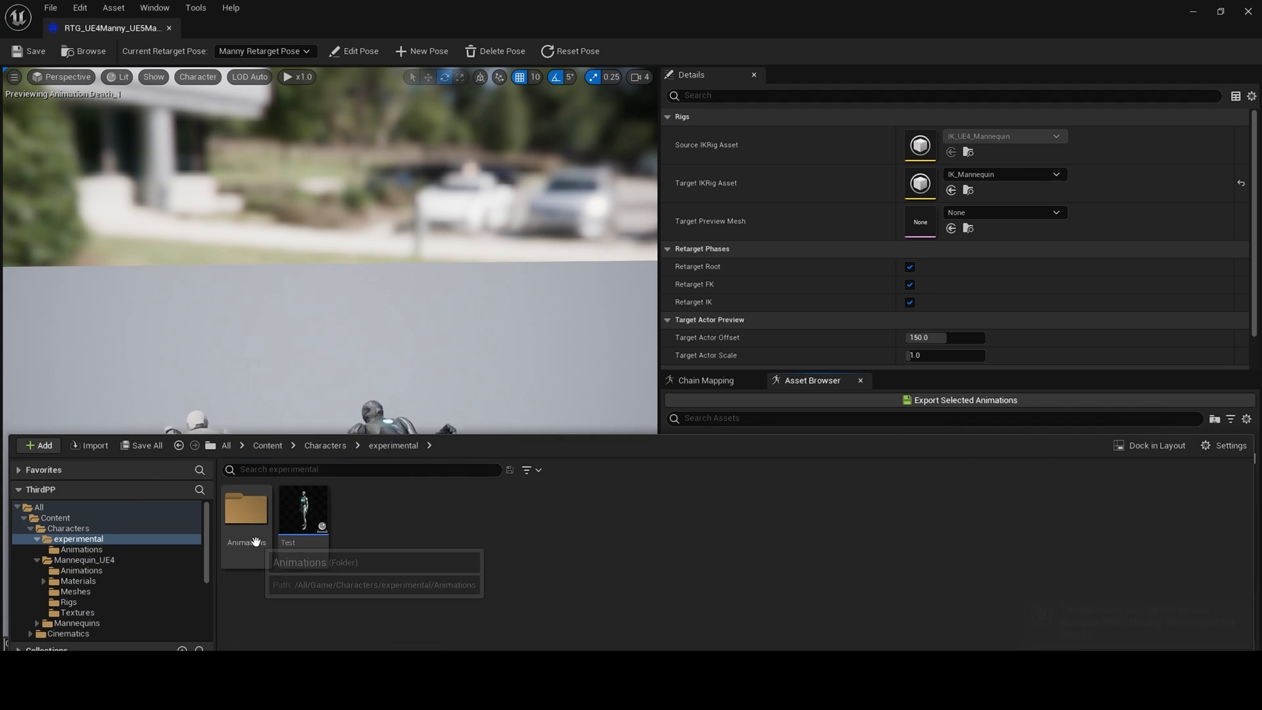
{"action": "double_click", "coordinate": [245, 516]}
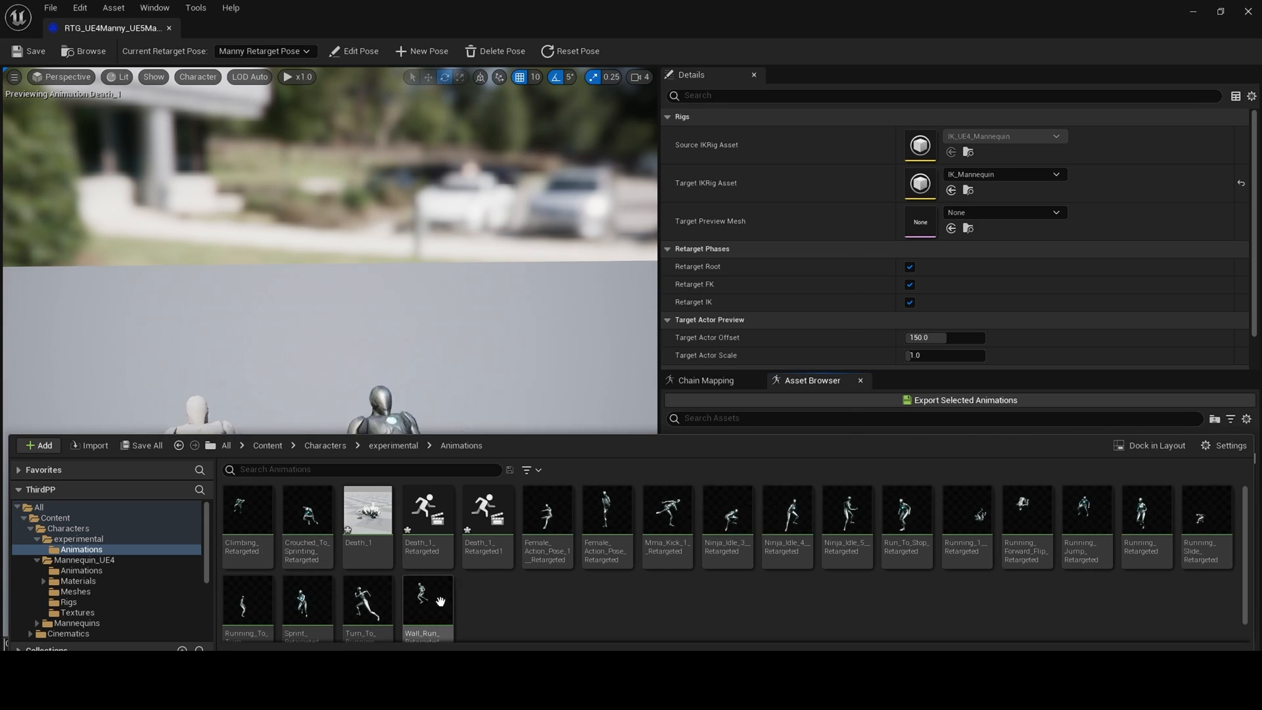
{"action": "double_click", "coordinate": [487, 527]}
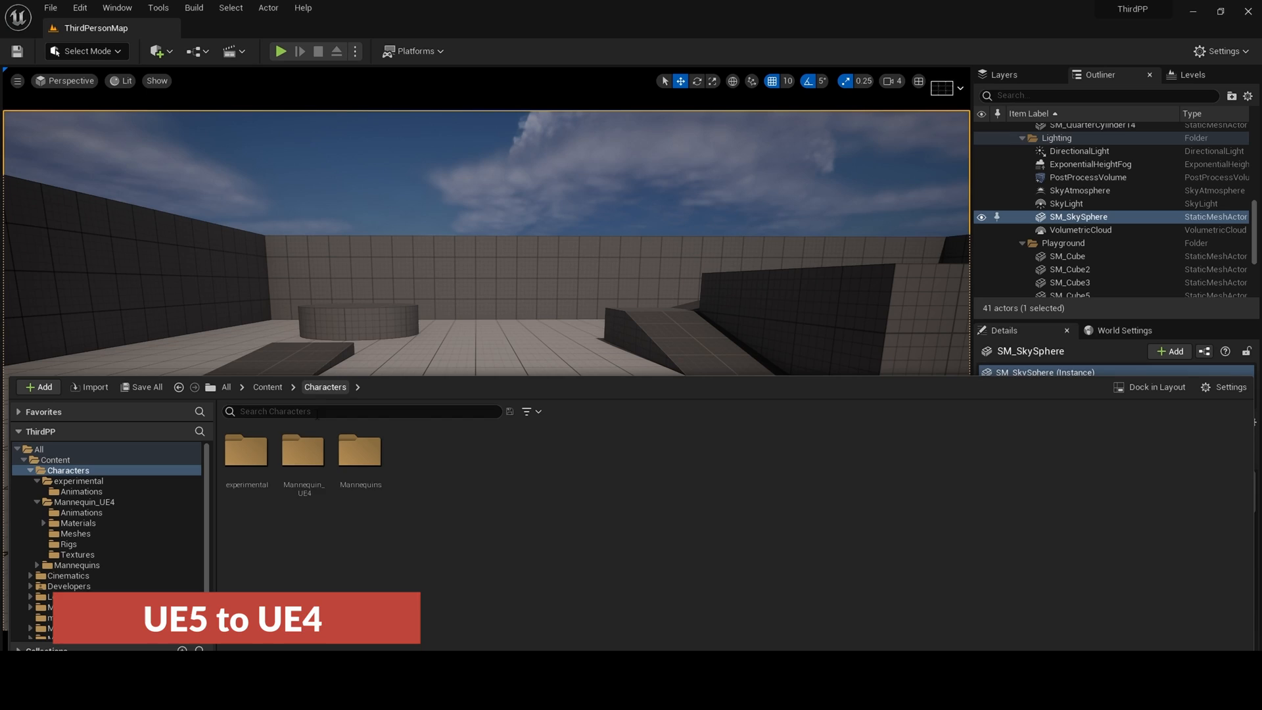
- Open the Mannequin_UE4 folder to reach its Rigs assets
{"action": "double_click", "coordinate": [303, 451]}
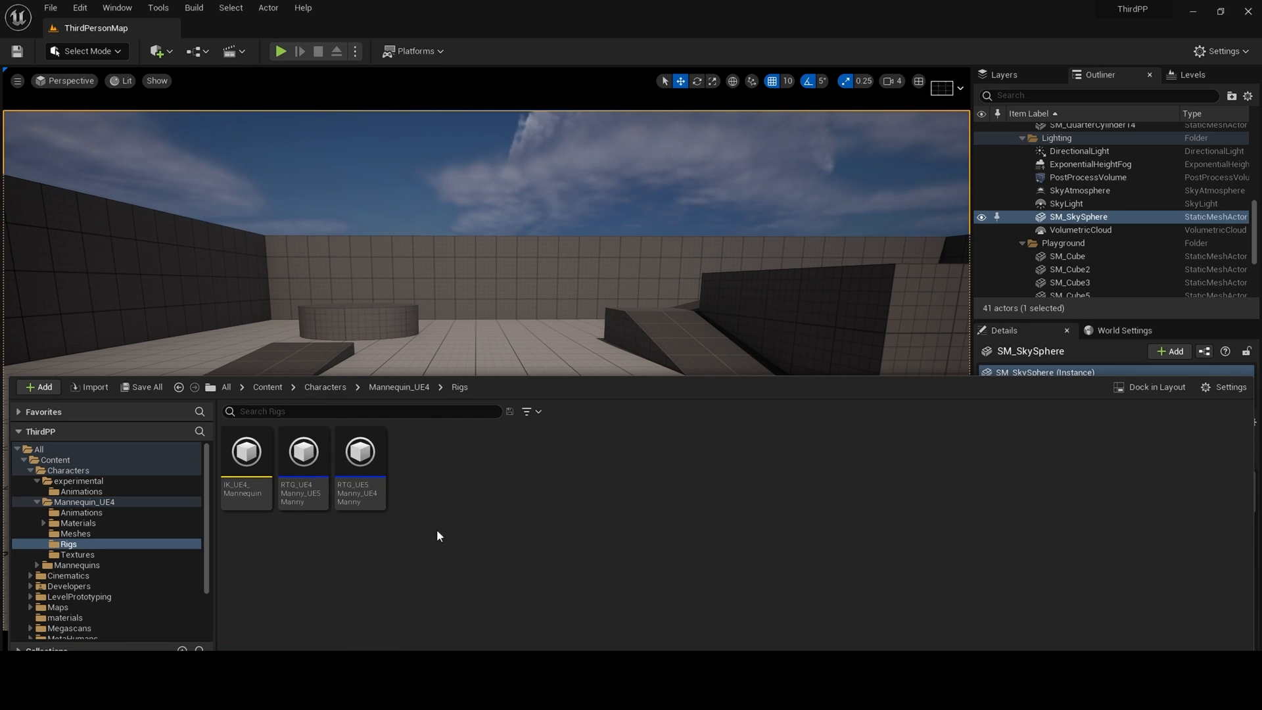
{"action": "mouse_move", "coordinate": [360, 451]}
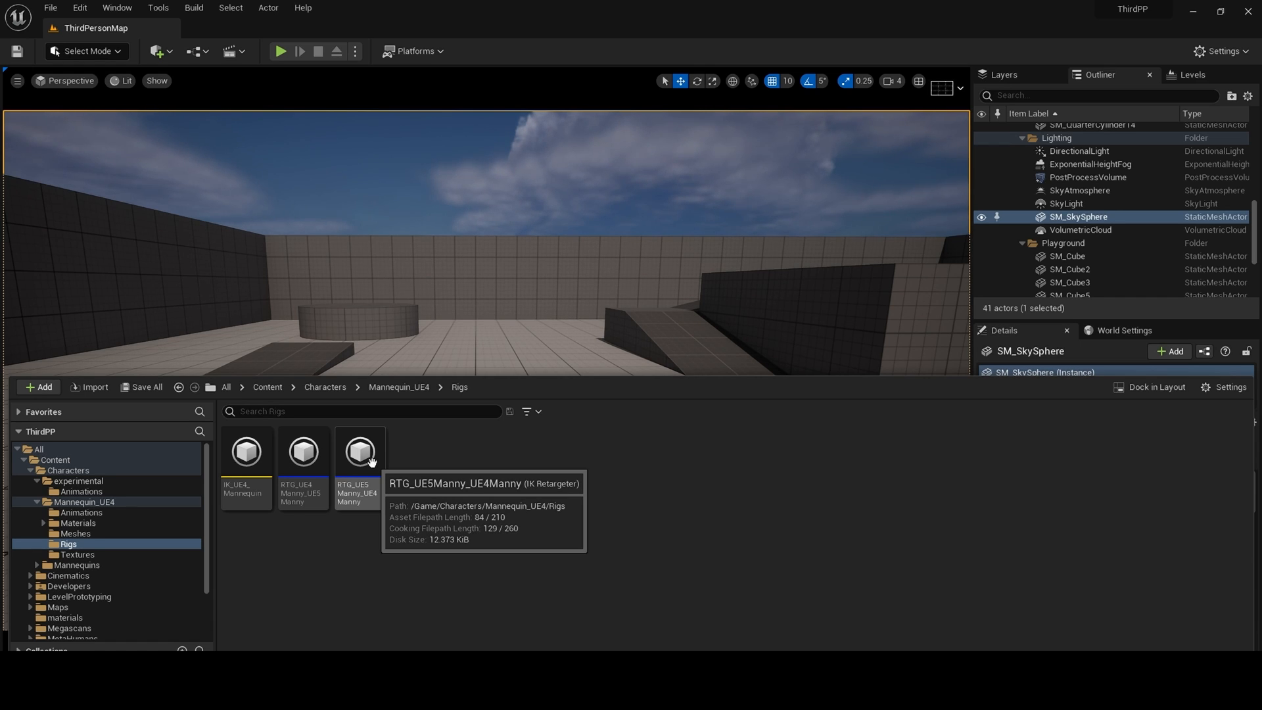
- Open RTG_UE5Manny_UE4Manny, preview Climbing_Retargeted and start exporting it
{"action": "double_click", "coordinate": [359, 451]}
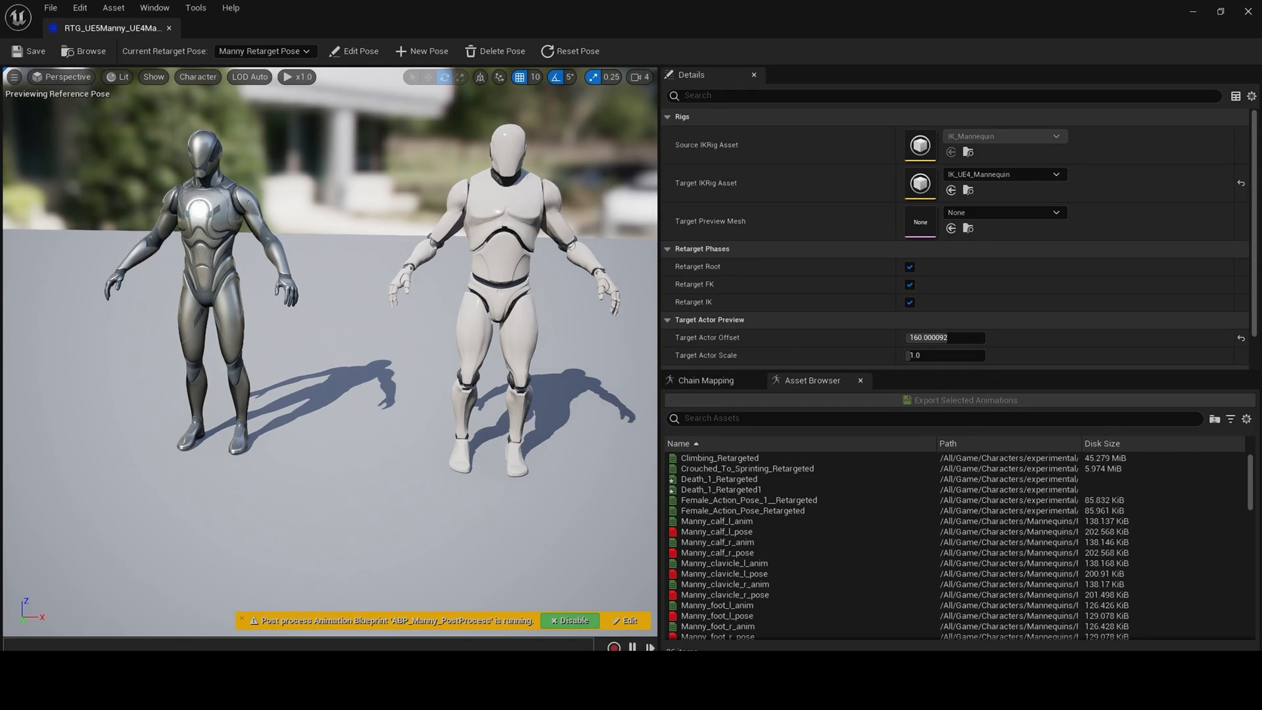
{"action": "mouse_move", "coordinate": [718, 457]}
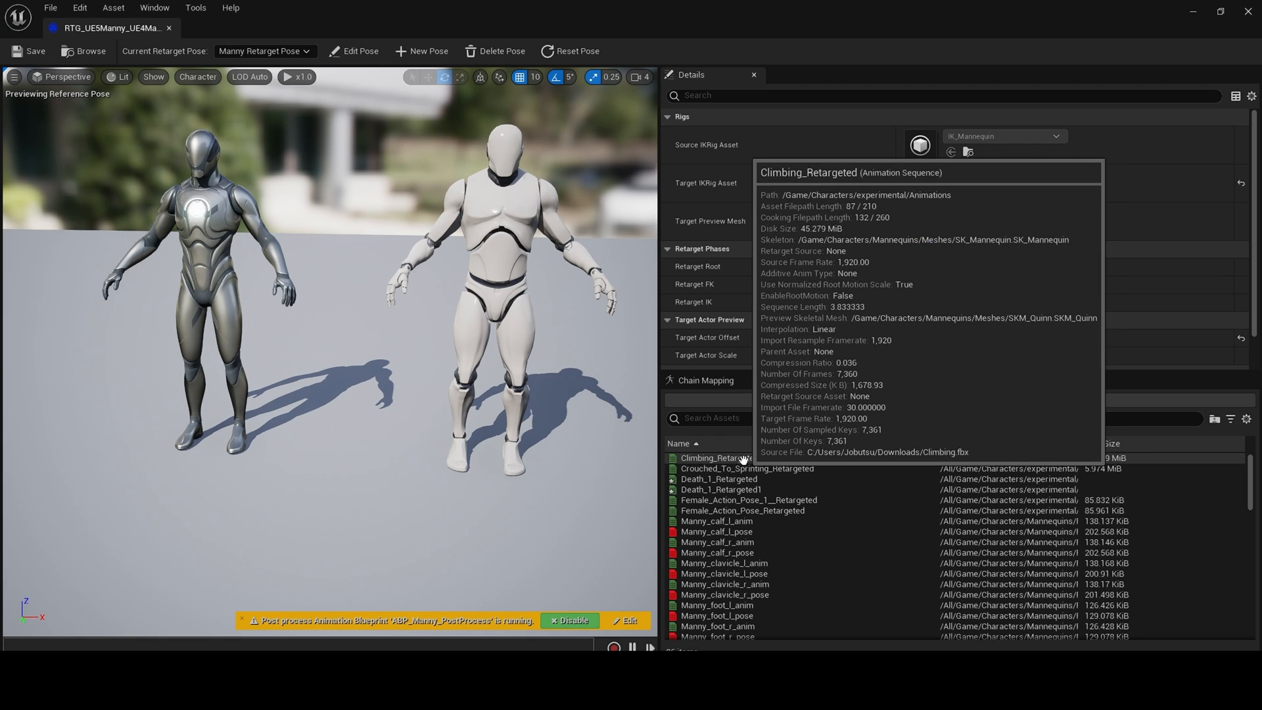
{"action": "left_click", "coordinate": [721, 457]}
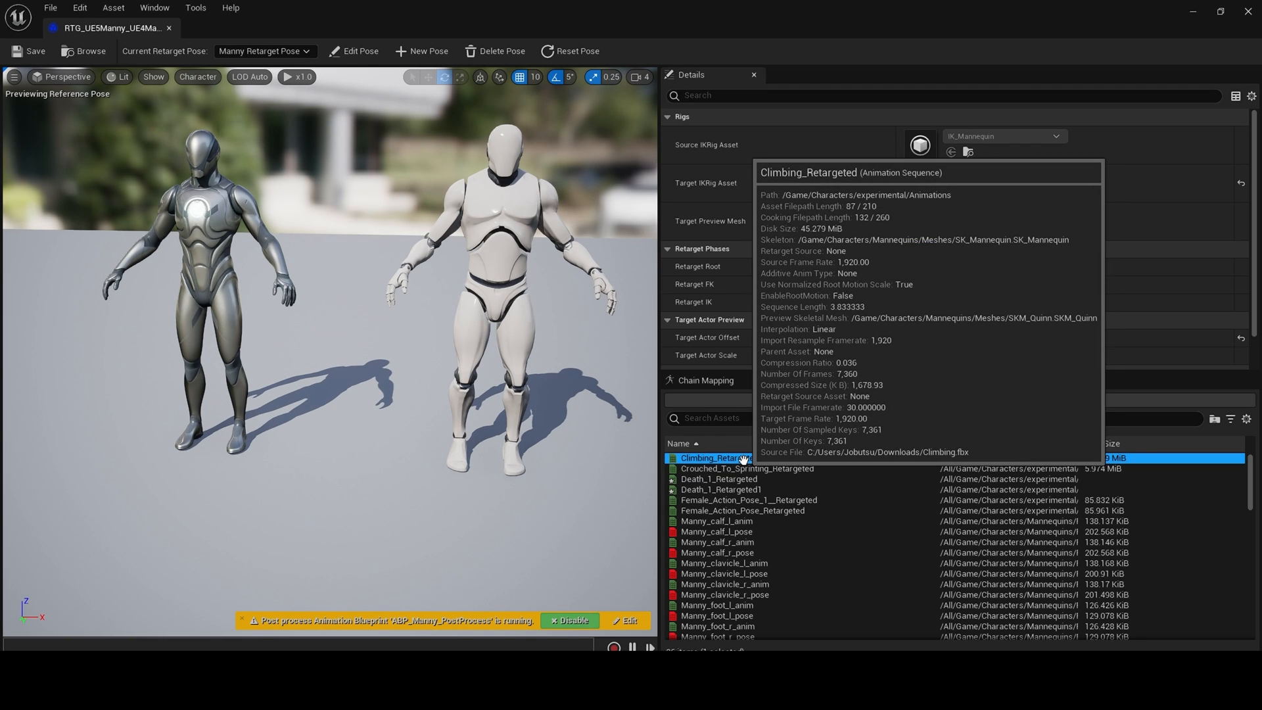
{"action": "double_click", "coordinate": [717, 457]}
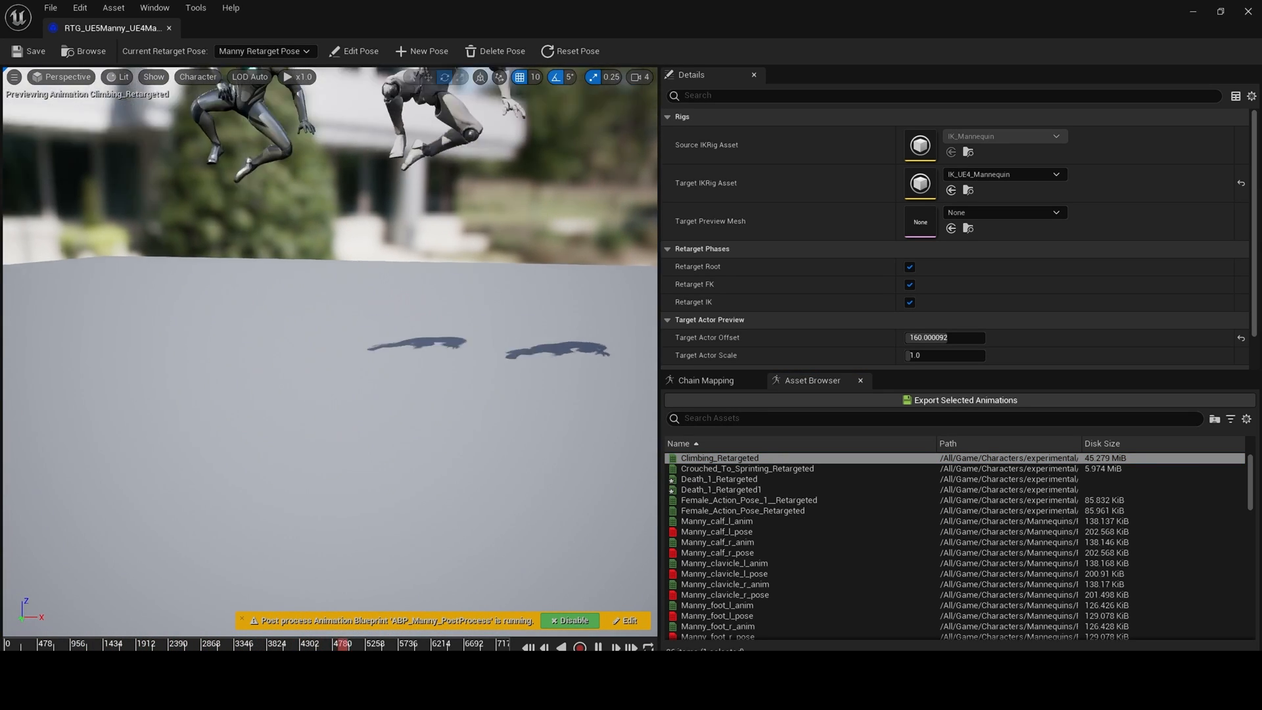
{"action": "left_click", "coordinate": [962, 399]}
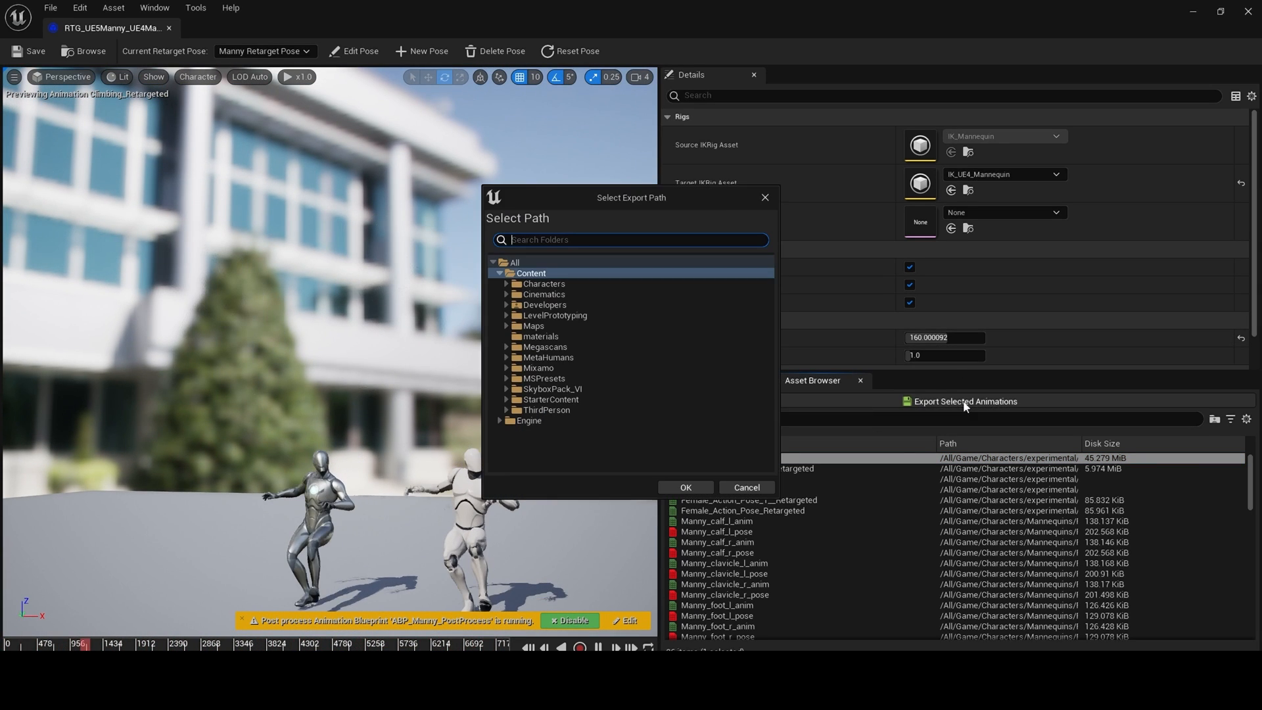
- Choose Characters/experimental/Animations as the export path and confirm the Climbing export
{"action": "left_click", "coordinate": [543, 284]}
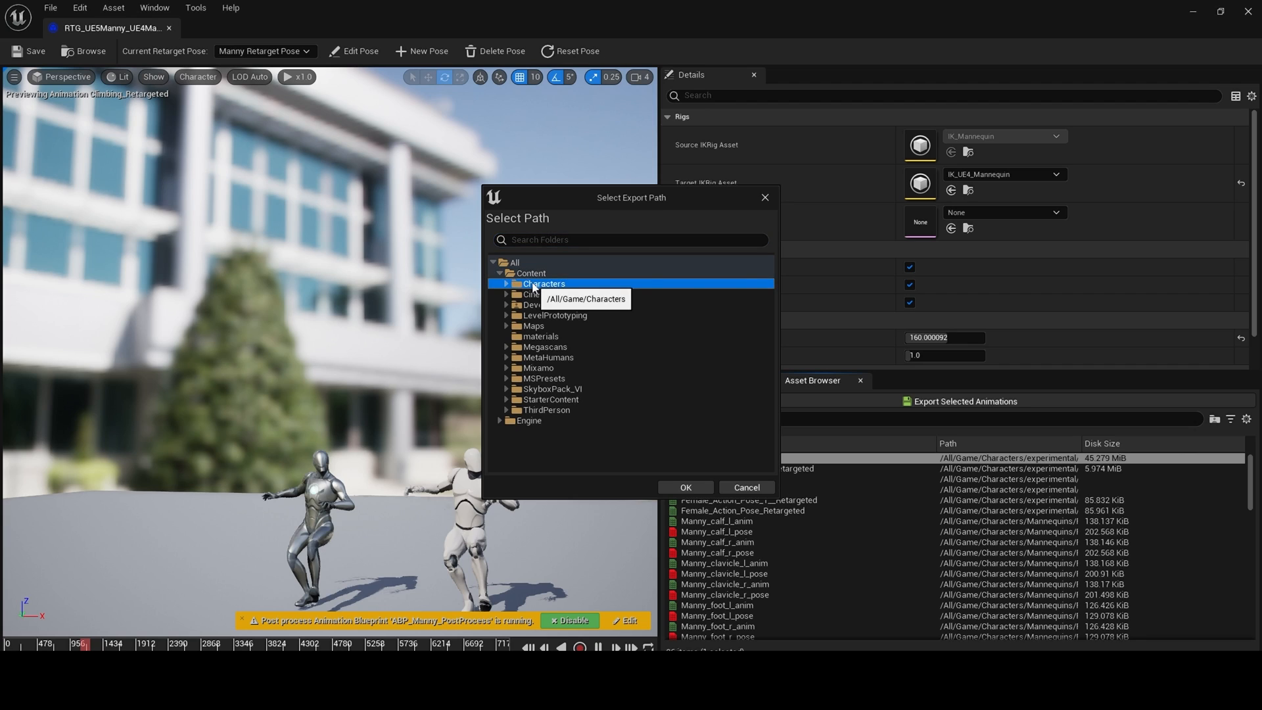
{"action": "left_click", "coordinate": [505, 284]}
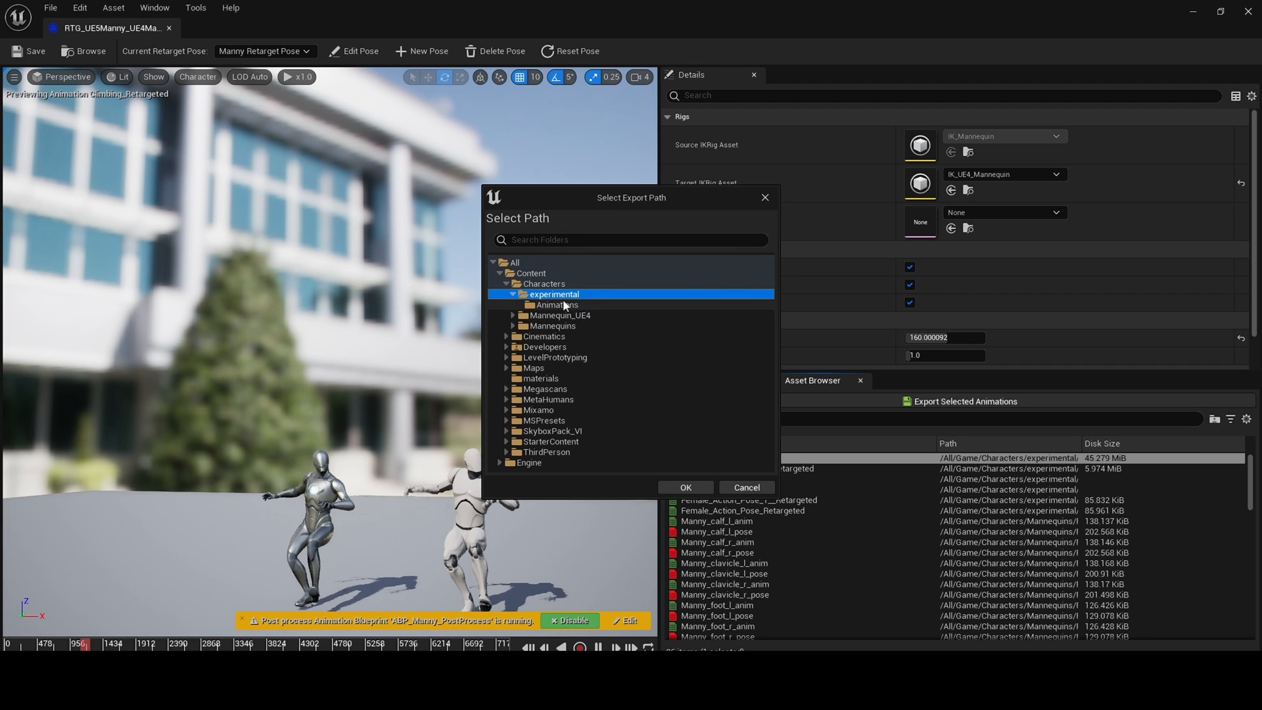
{"action": "left_click", "coordinate": [554, 305]}
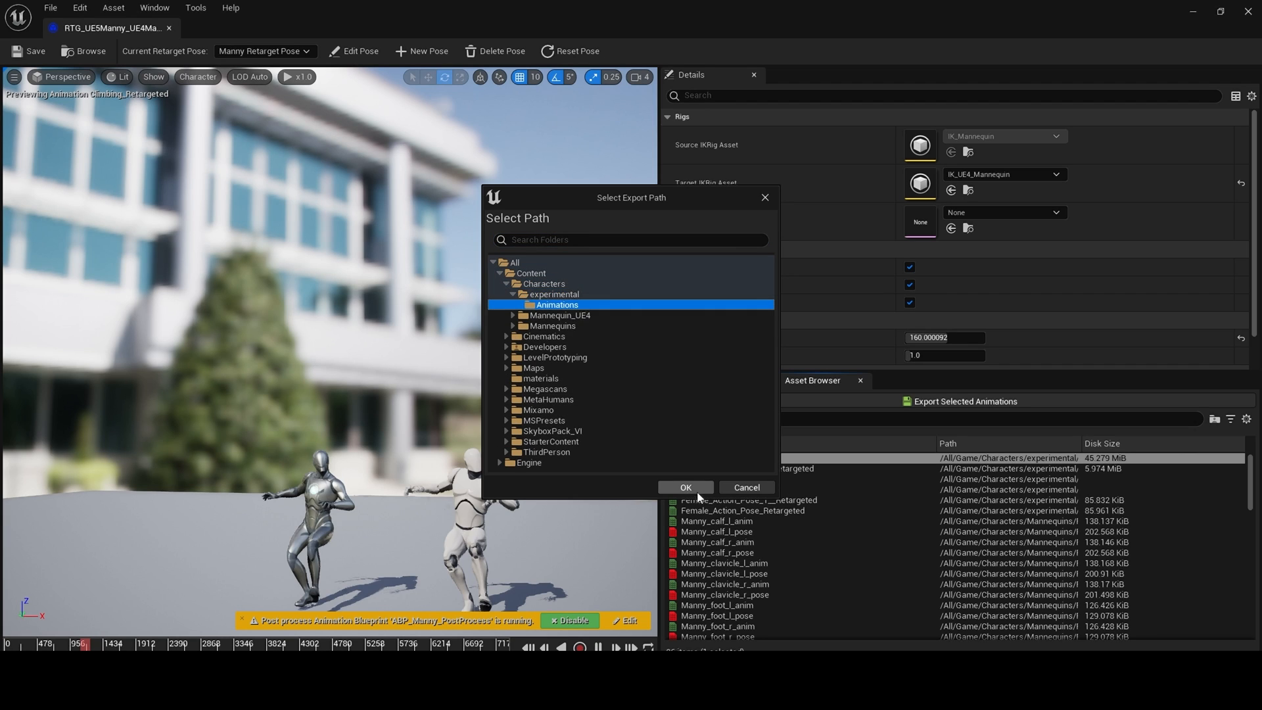
{"action": "left_click", "coordinate": [685, 486]}
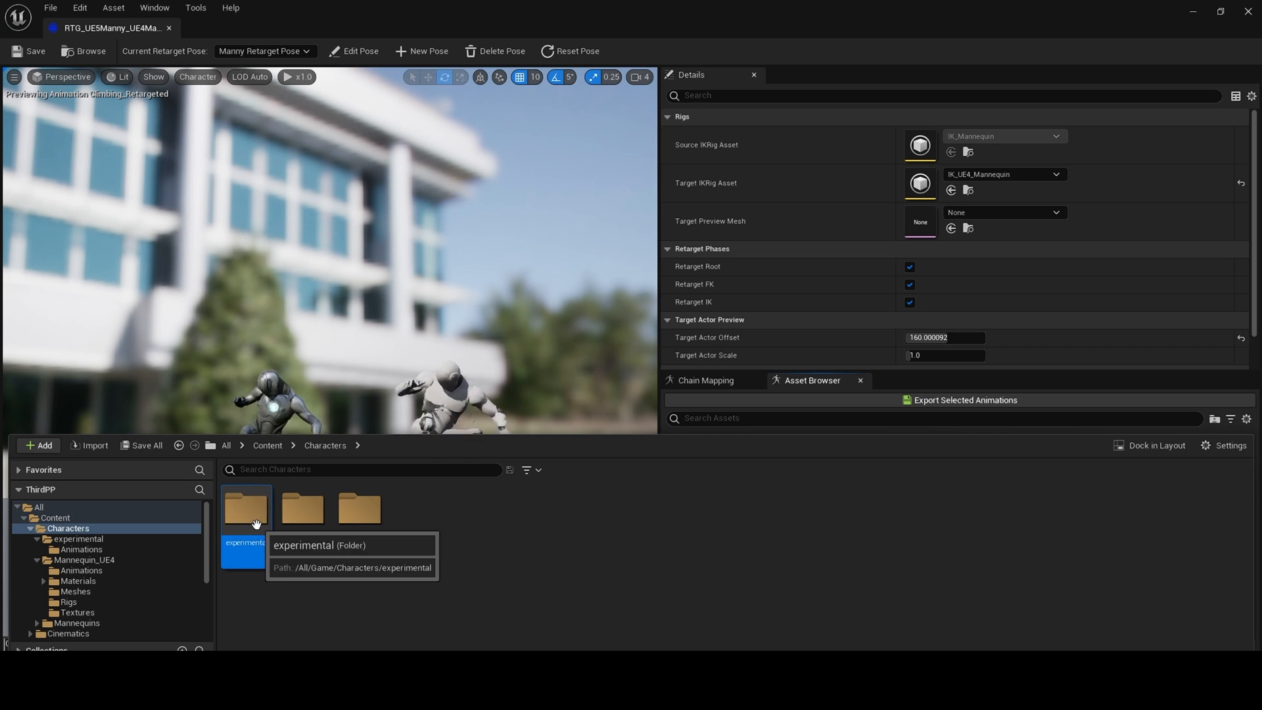
- Open Climbing_Retargeted_Retargeted from experimental/Animations in the animation editor
{"action": "double_click", "coordinate": [247, 510]}
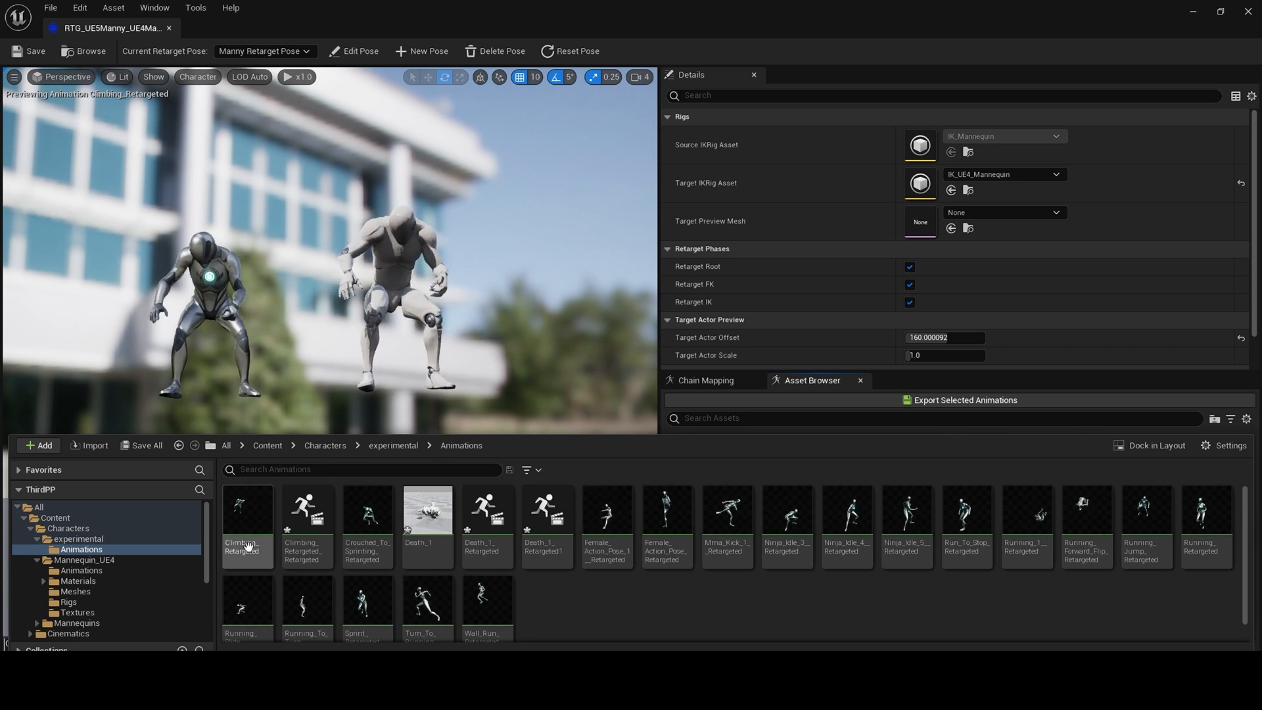
{"action": "double_click", "coordinate": [246, 515]}
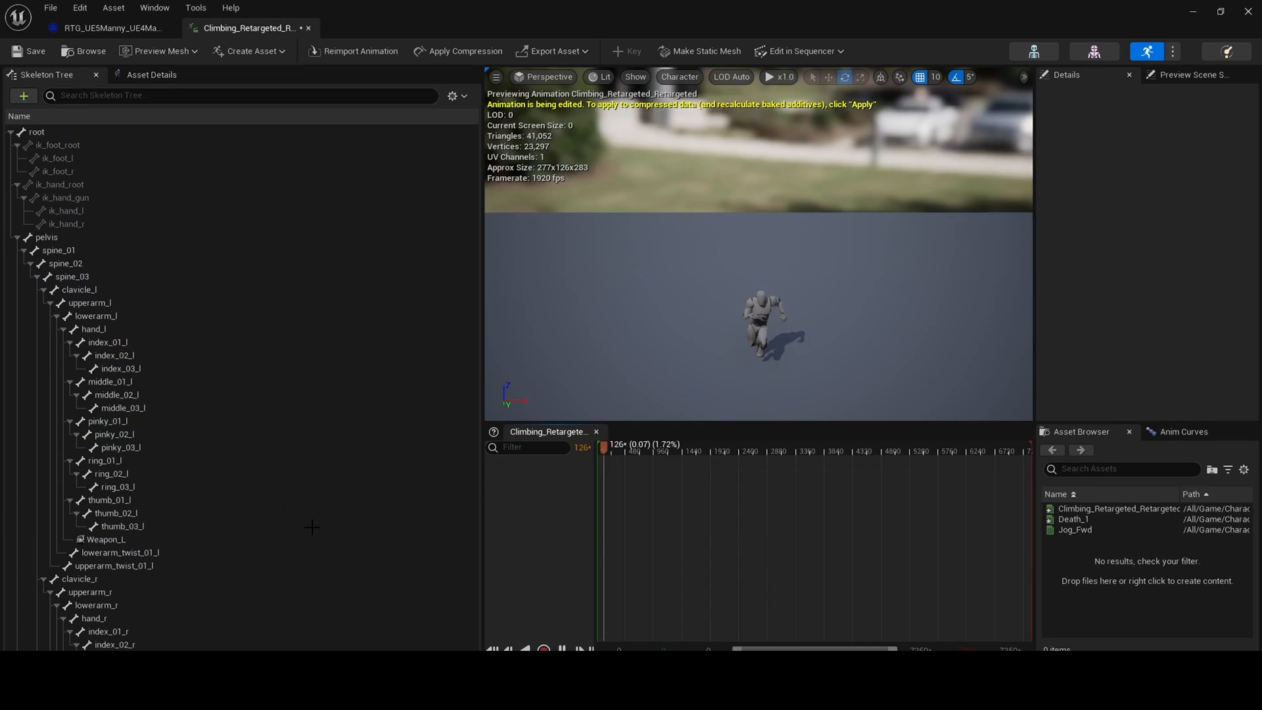